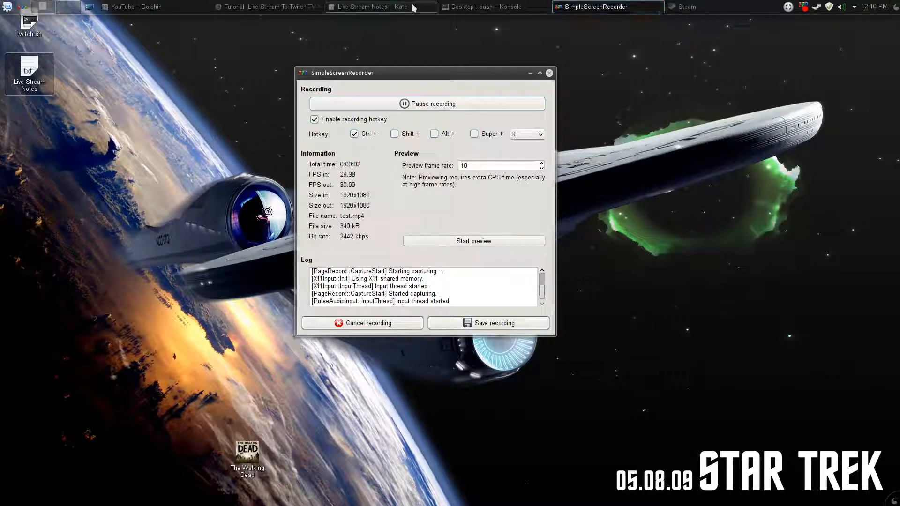
# Put SimpleScreenRecorder out of the way and load twitch.sh into the editor from the File menu.
pyautogui.click(267, 7)
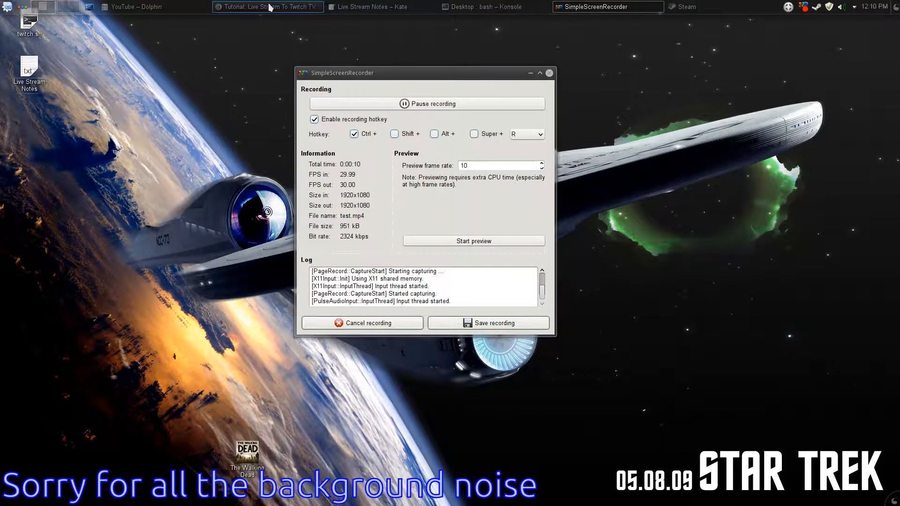
pyautogui.click(267, 6)
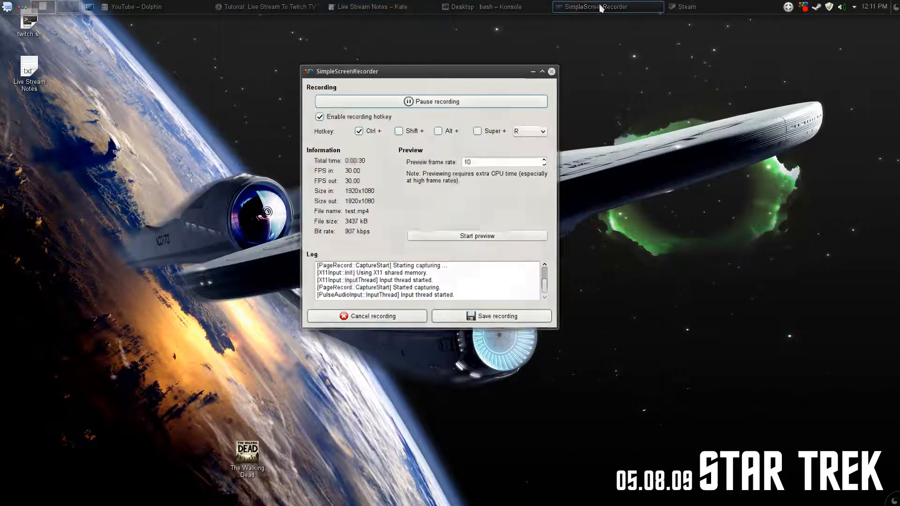
pyautogui.click(532, 71)
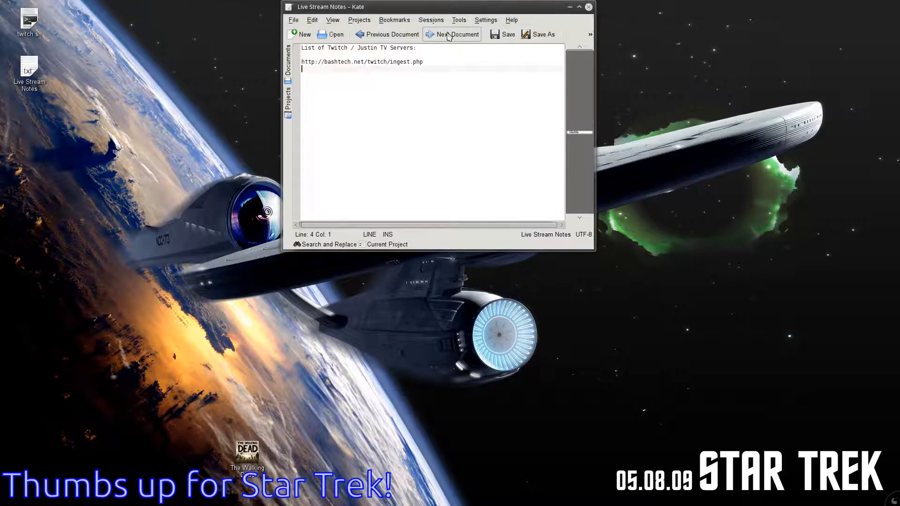
pyautogui.click(292, 20)
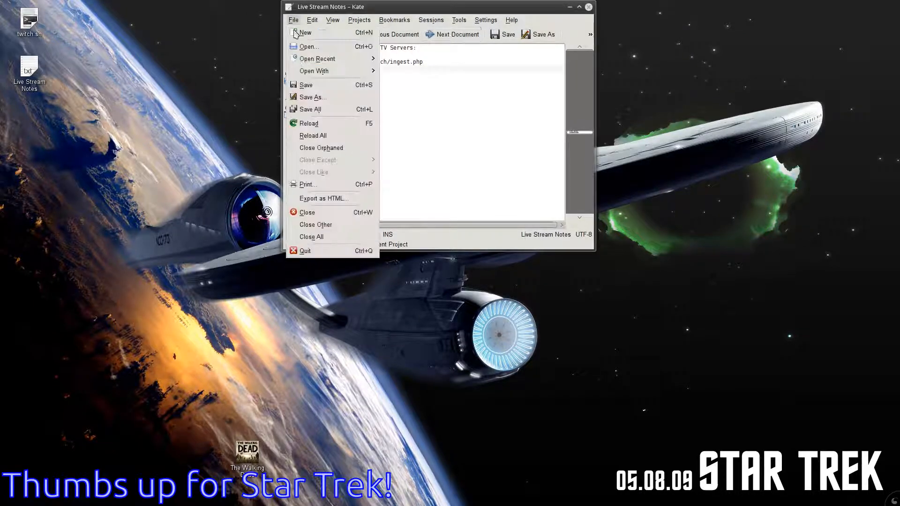
pyautogui.click(318, 58)
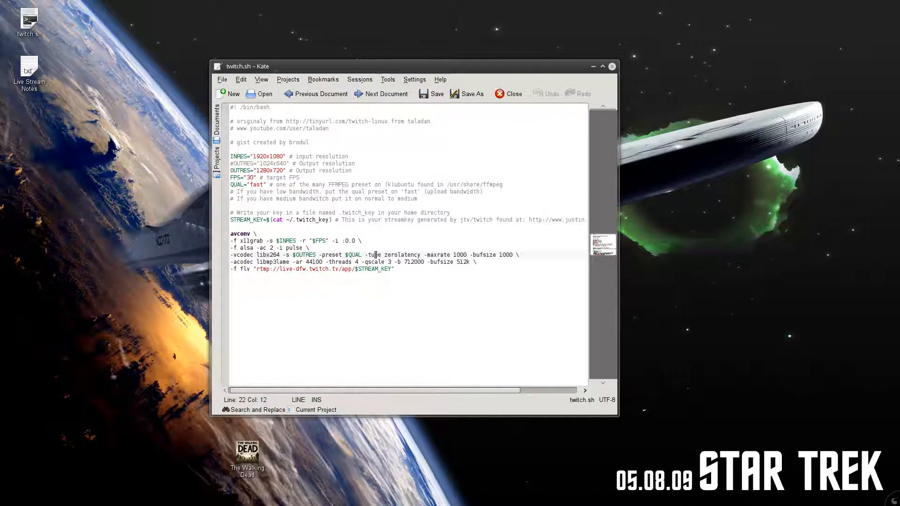
# Select the -tune zerolatency, -maxrate and -bufsize options on the libx264 line for review.
pyautogui.doubleClick(372, 255)
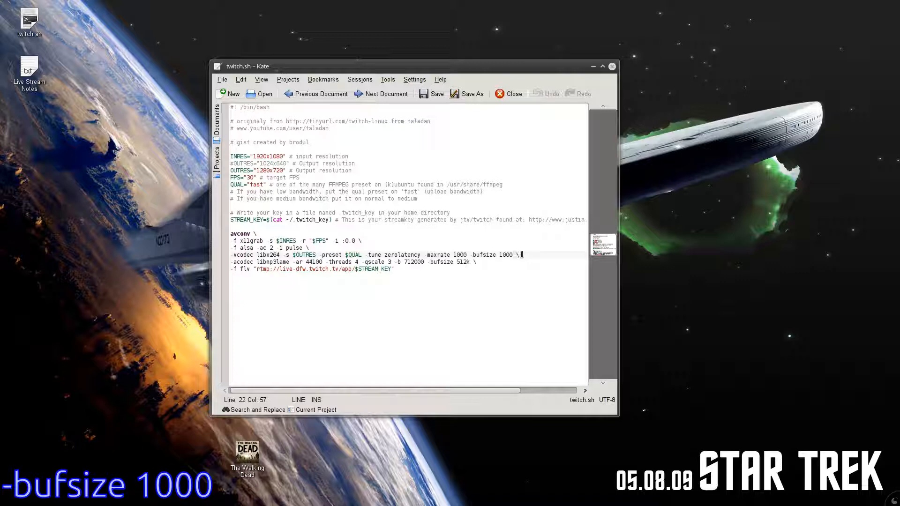
pyautogui.moveTo(519, 253); pyautogui.dragTo(351, 254)
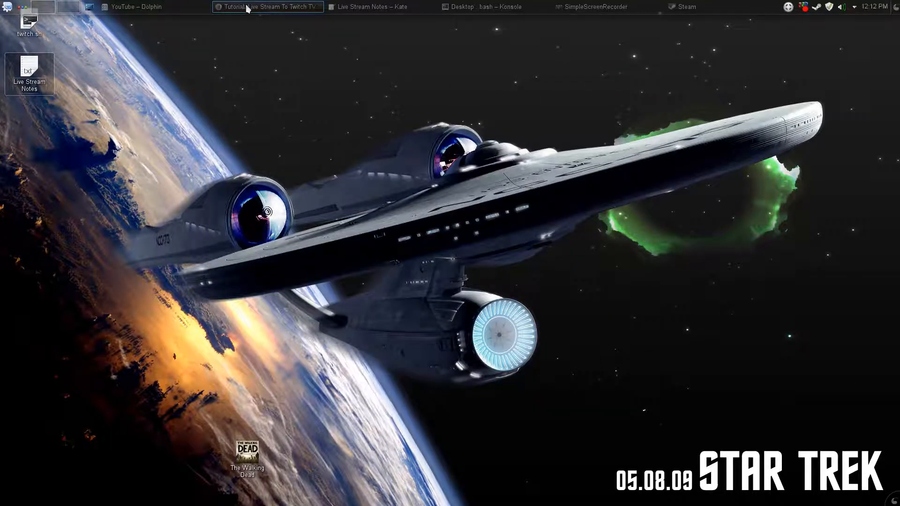
pyautogui.moveTo(267, 7)
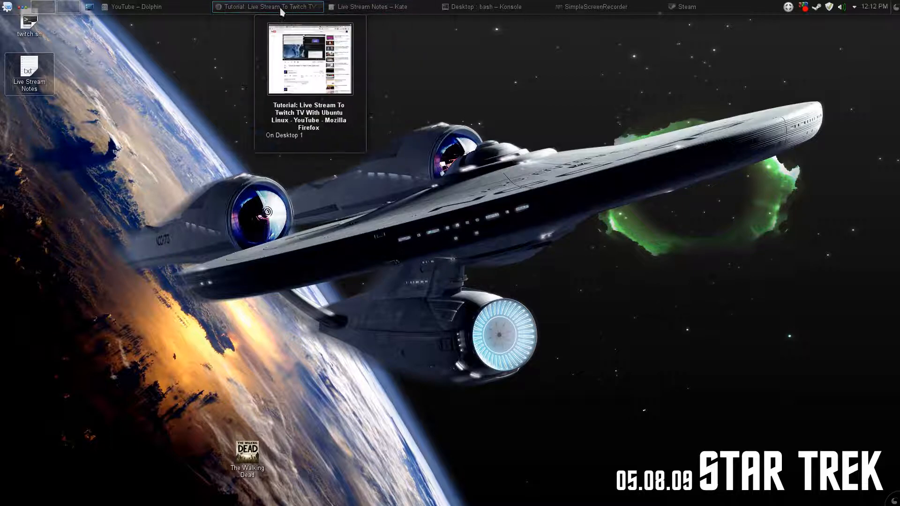
pyautogui.click(267, 7)
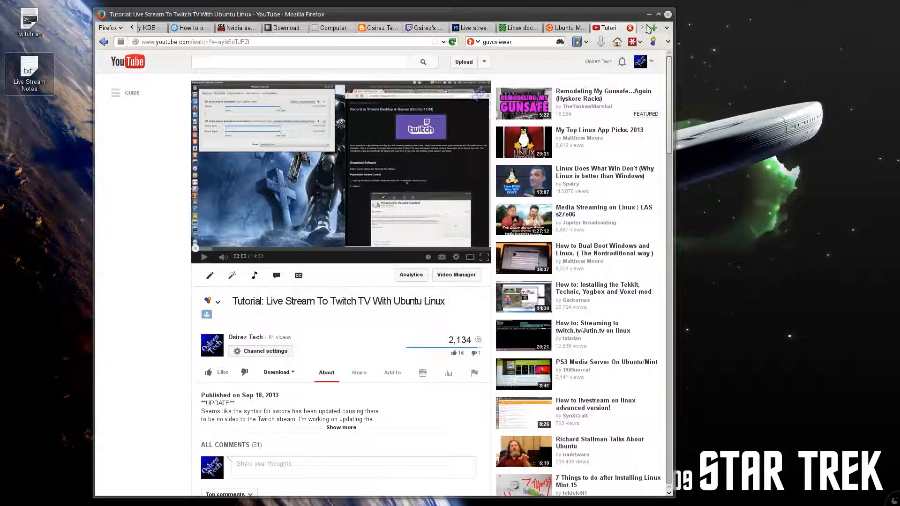
pyautogui.moveTo(652, 28)
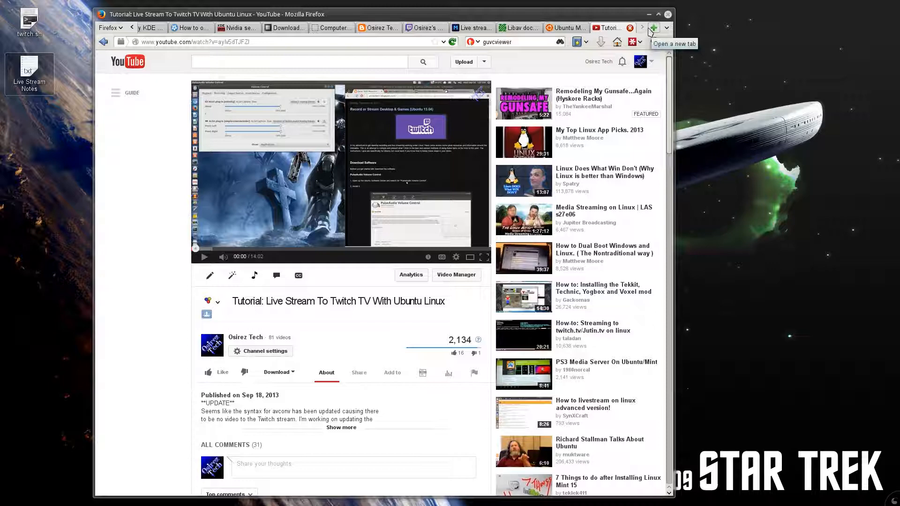
pyautogui.moveTo(643, 32)
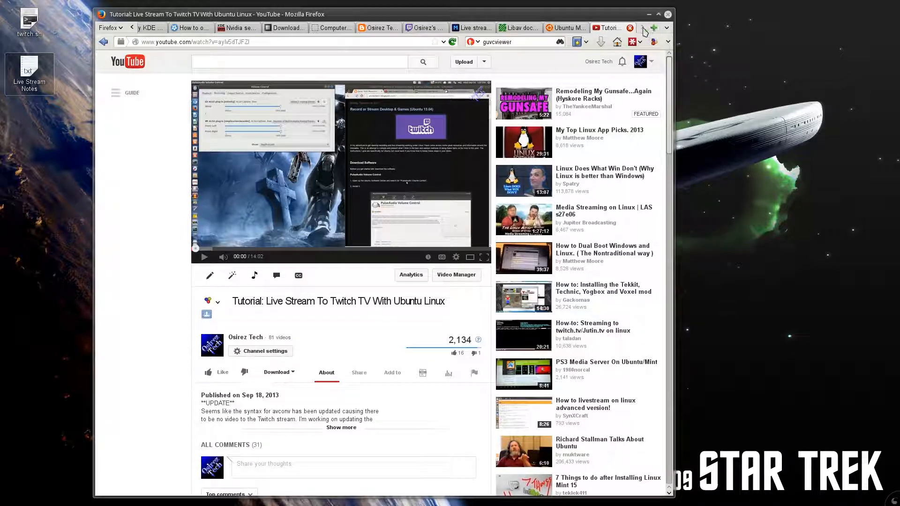
pyautogui.click(653, 27)
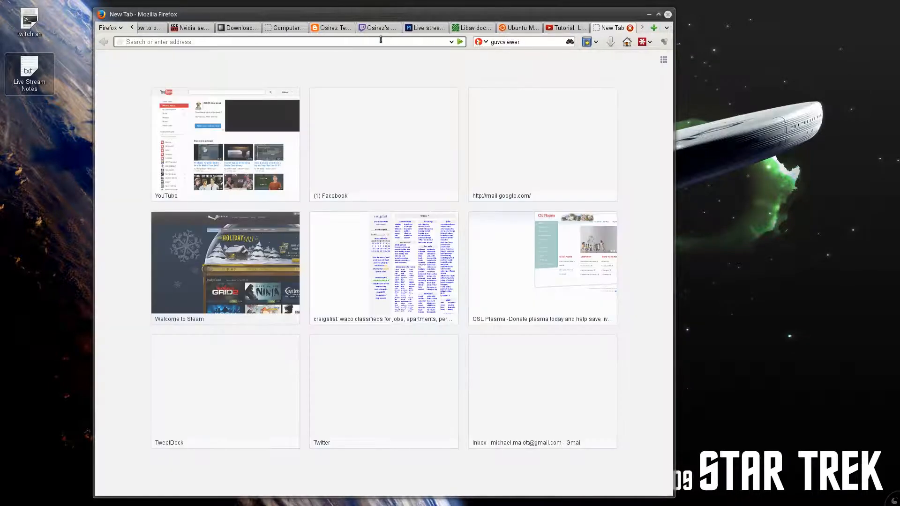
pyautogui.write('http://bashtech.net/twitch/ingest.php')
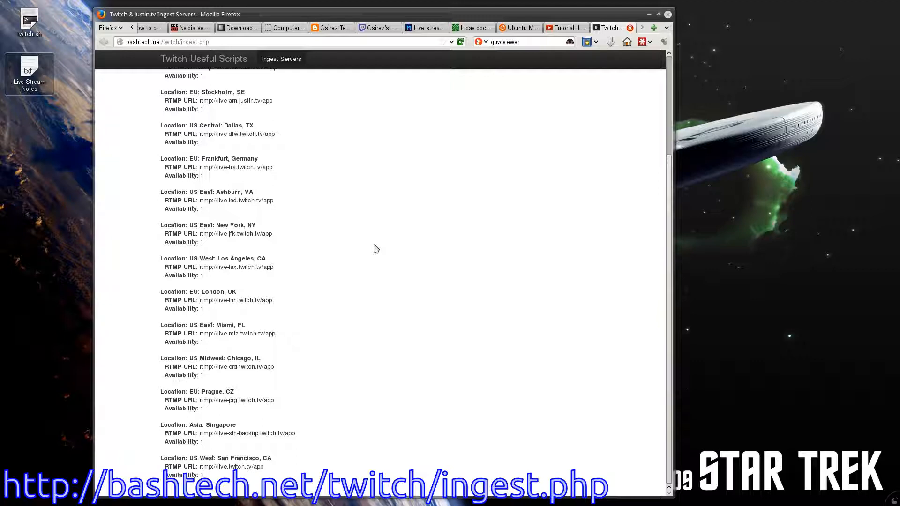
pyautogui.moveTo(372, 246)
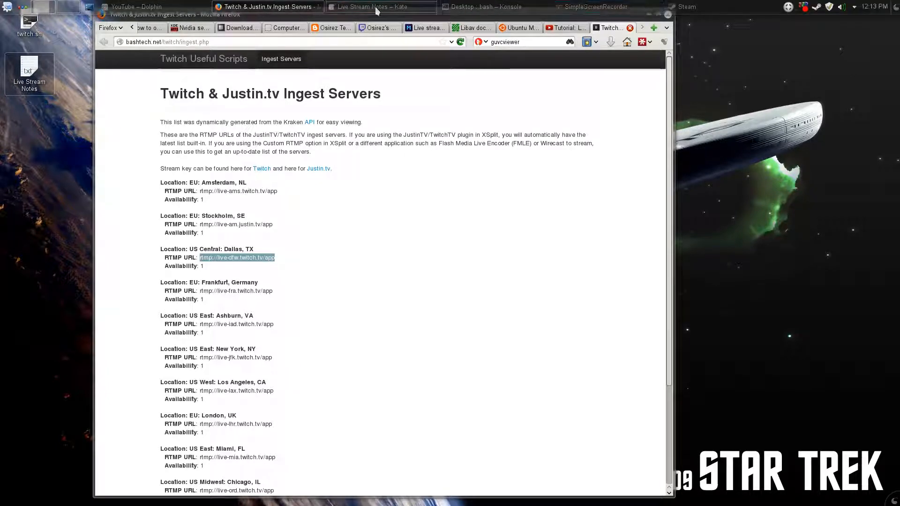
# Paste rtmp://live-dfw.twitch.tv/app/$STREAM_KEY into the -f flv line, then restore SimpleScreenRecorder.
pyautogui.click(367, 6)
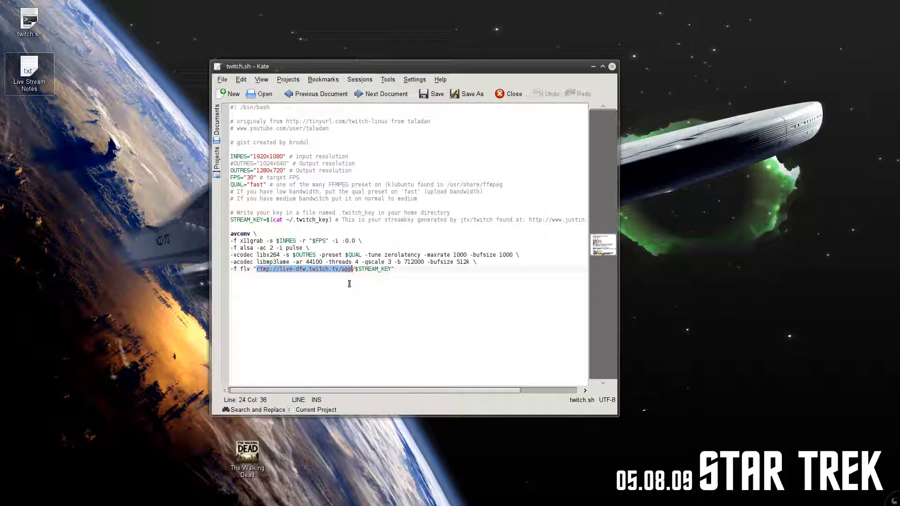
pyautogui.moveTo(370, 287)
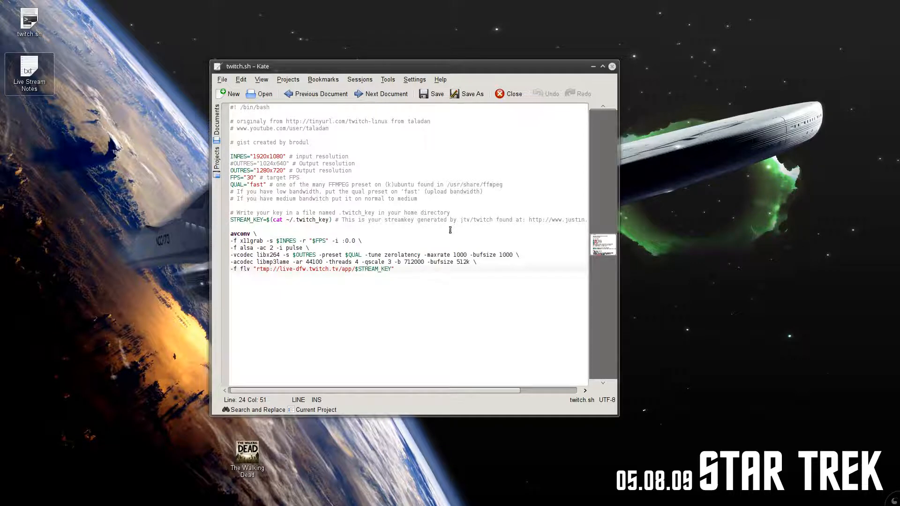
pyautogui.moveTo(446, 250)
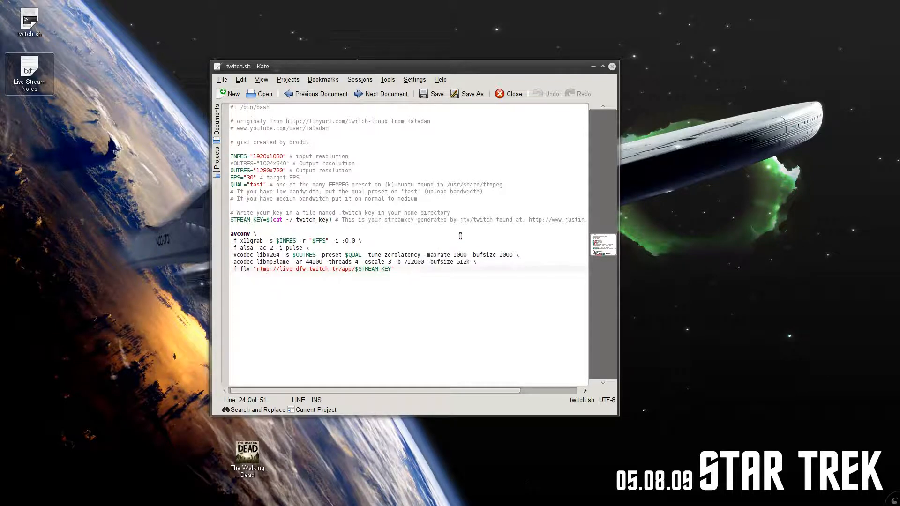
pyautogui.click(607, 7)
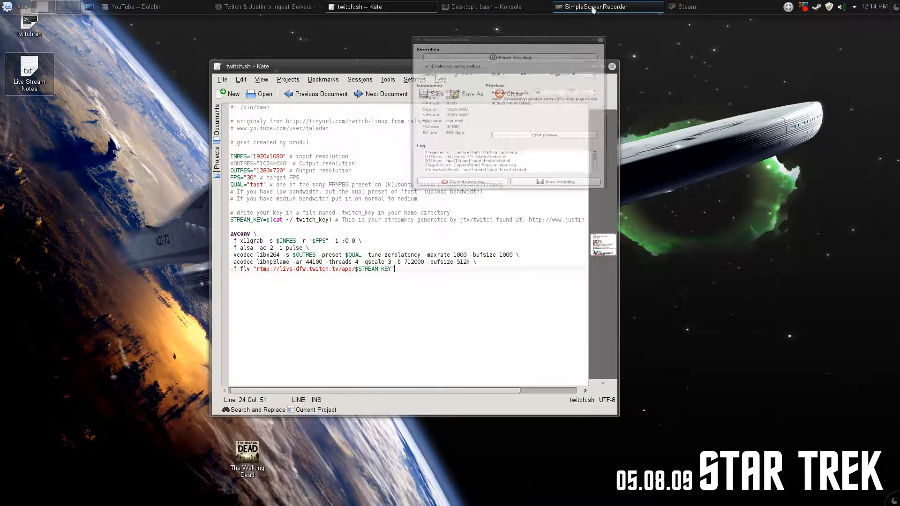